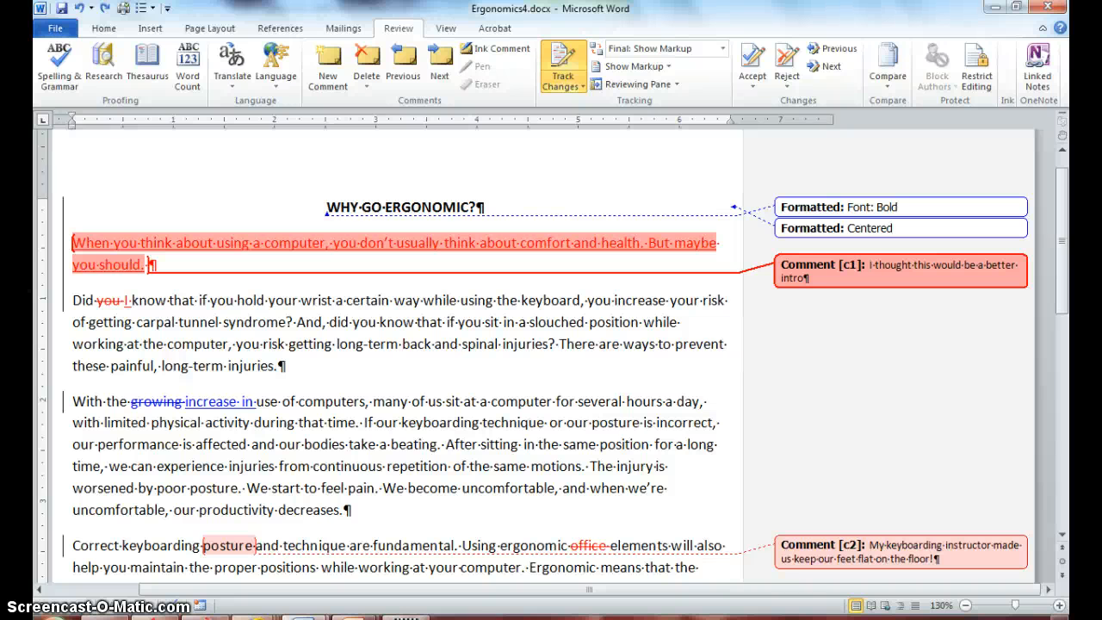
Save the document as Ergonomics4.docx in the Lesson 14 folder via Save As
{"action": "left_click", "coordinate": [871, 265]}
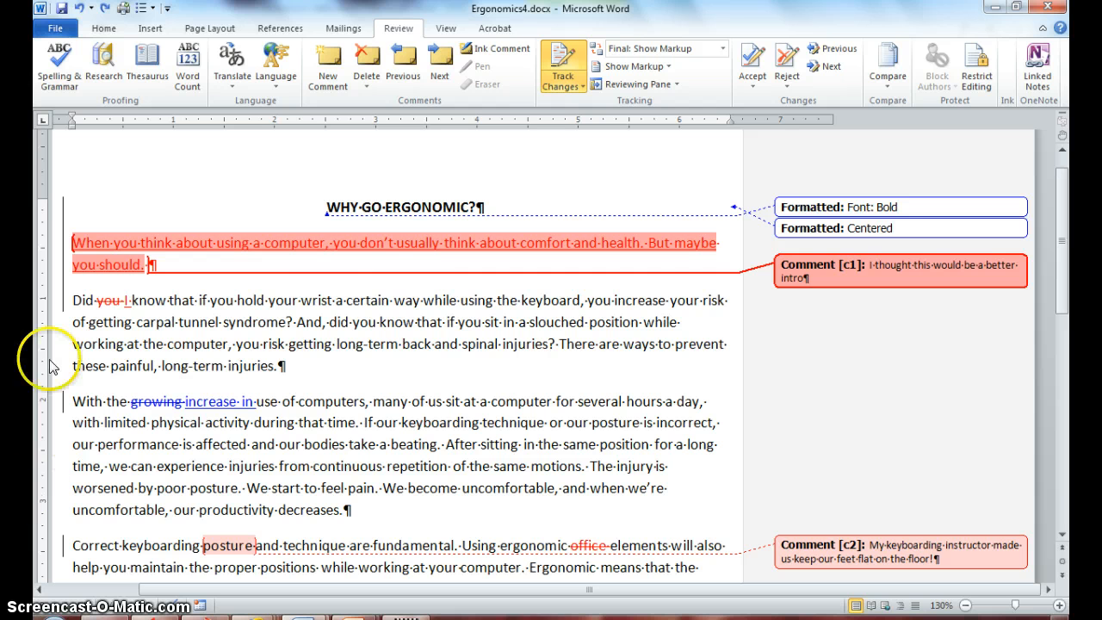
{"action": "left_click", "coordinate": [55, 27]}
{"action": "type", "text": "Ergonomics4.d"}
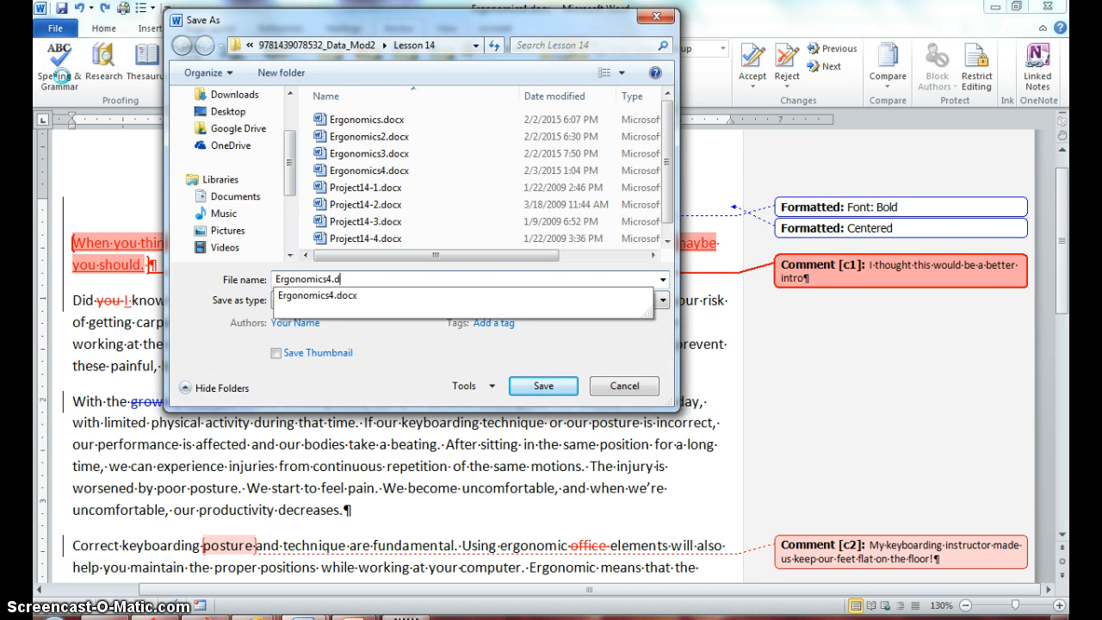
{"action": "left_click", "coordinate": [543, 386]}
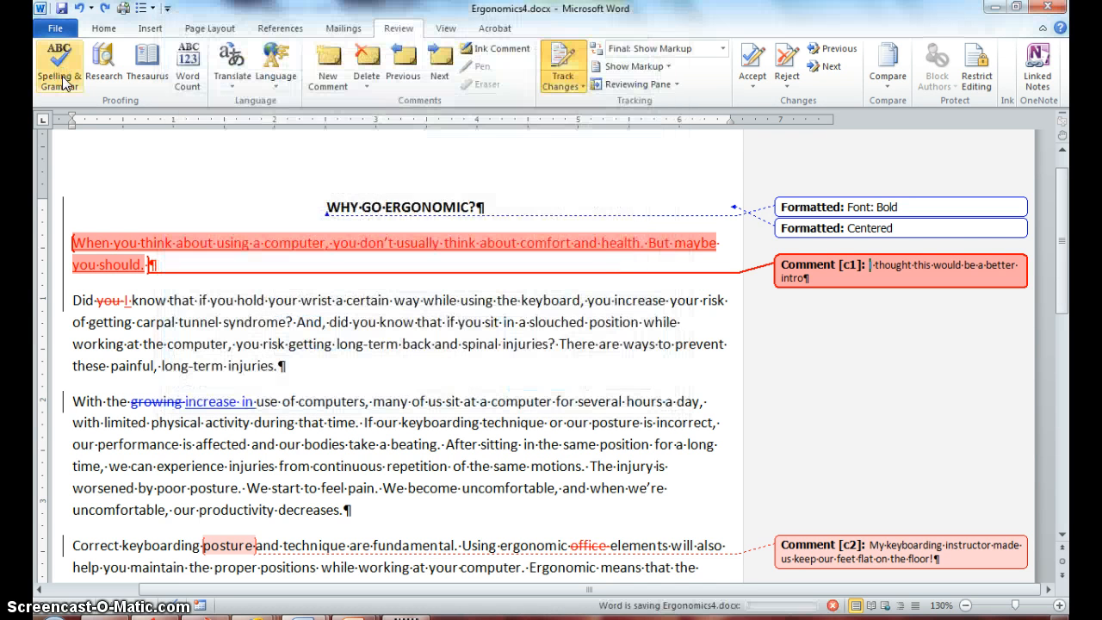
{"action": "mouse_move", "coordinate": [58, 67]}
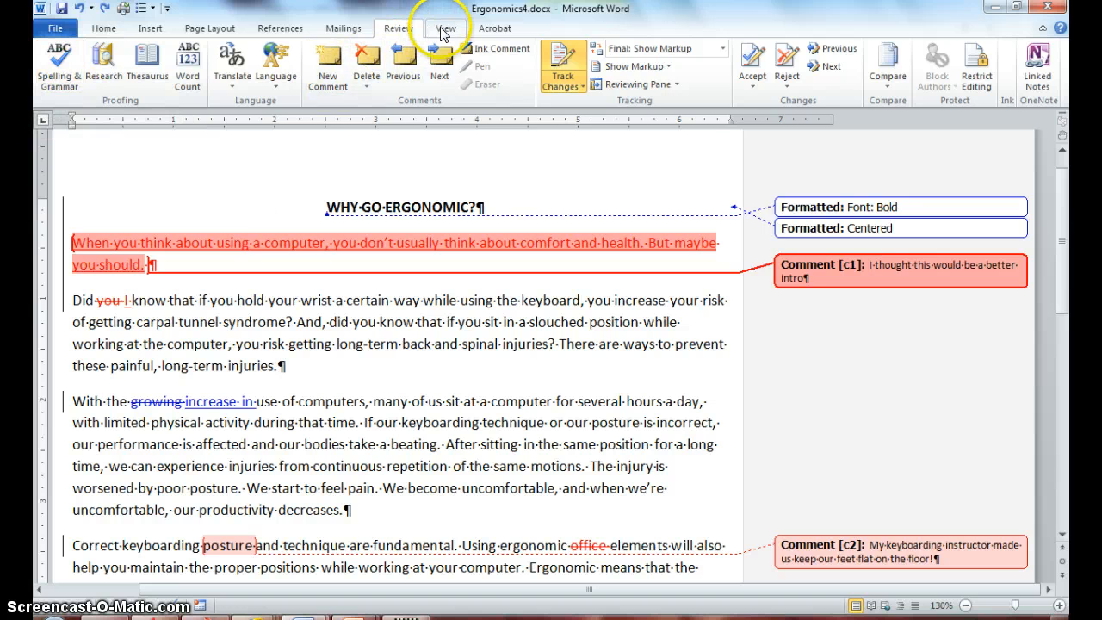
{"action": "left_click", "coordinate": [446, 28]}
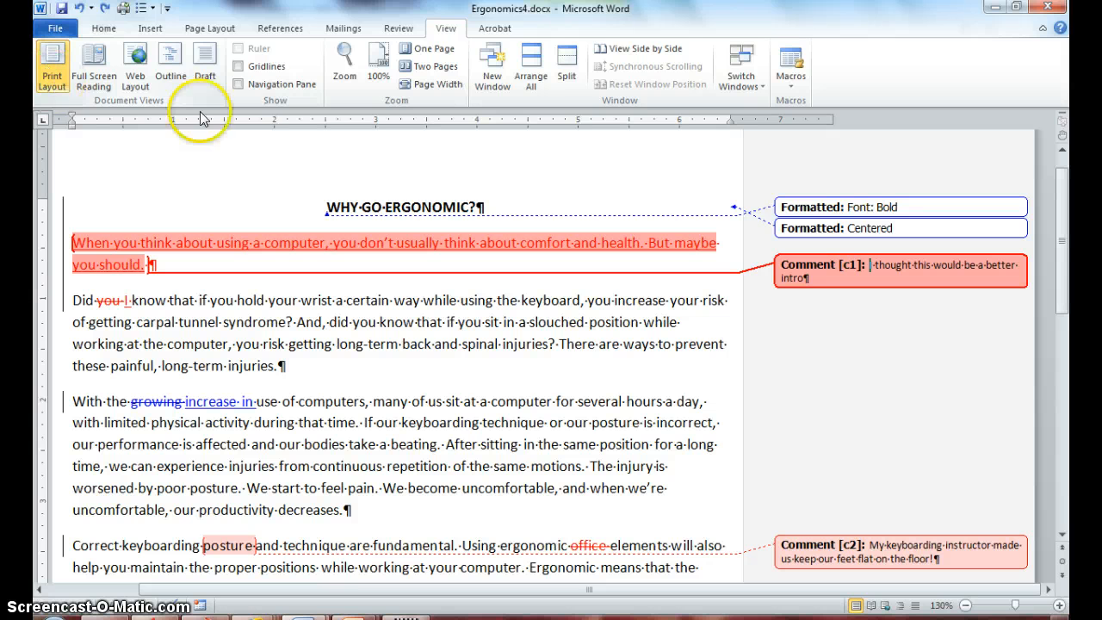
{"action": "left_click", "coordinate": [398, 27]}
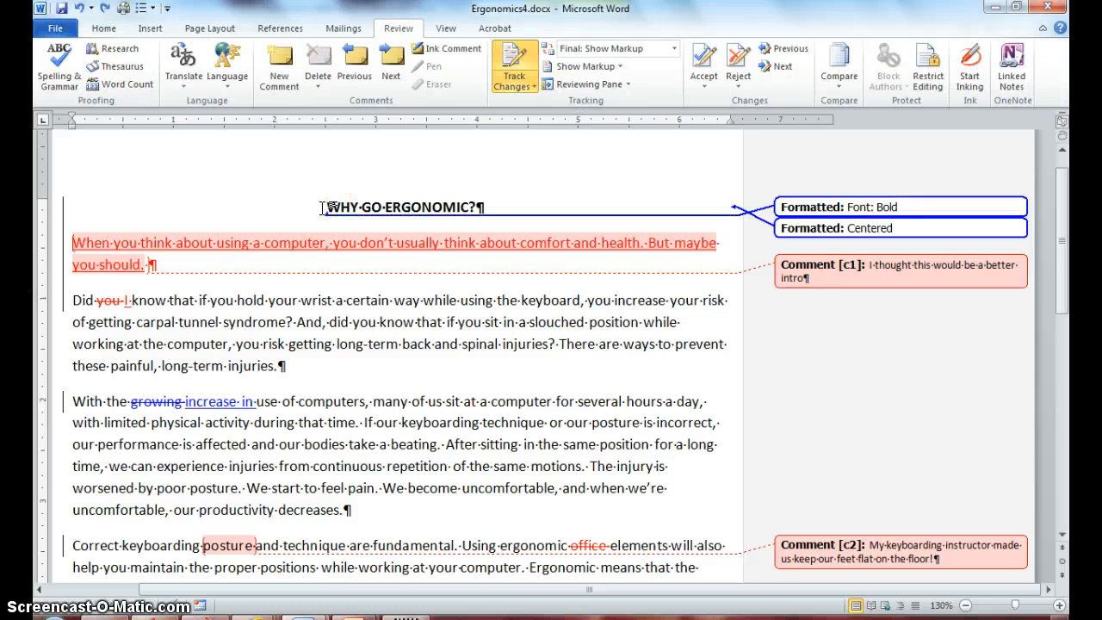
{"action": "mouse_move", "coordinate": [391, 67]}
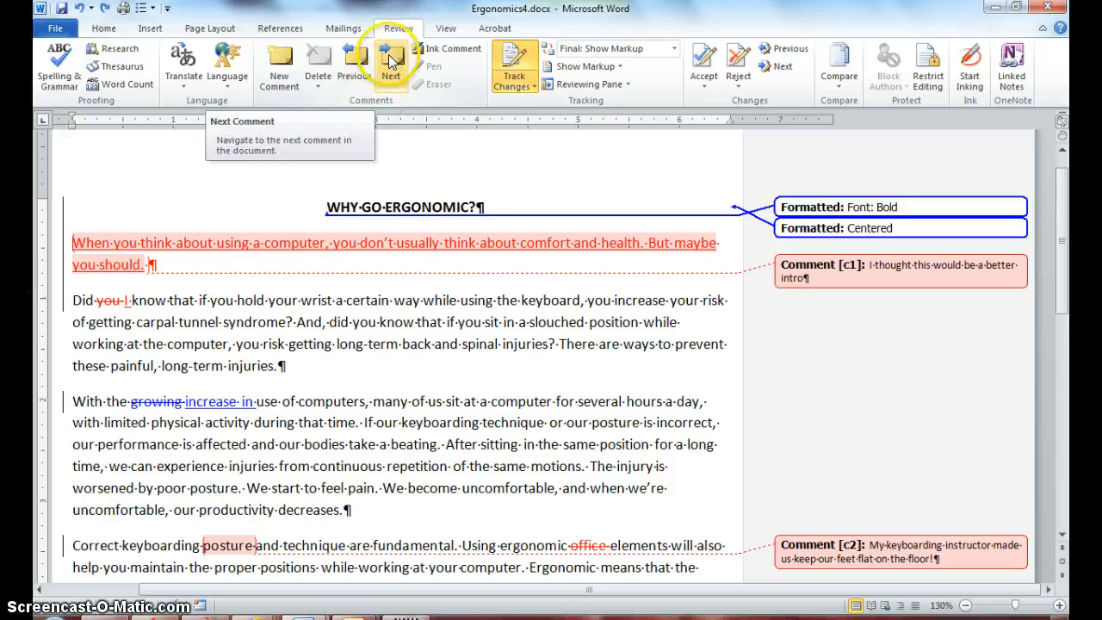
{"action": "left_click", "coordinate": [389, 65]}
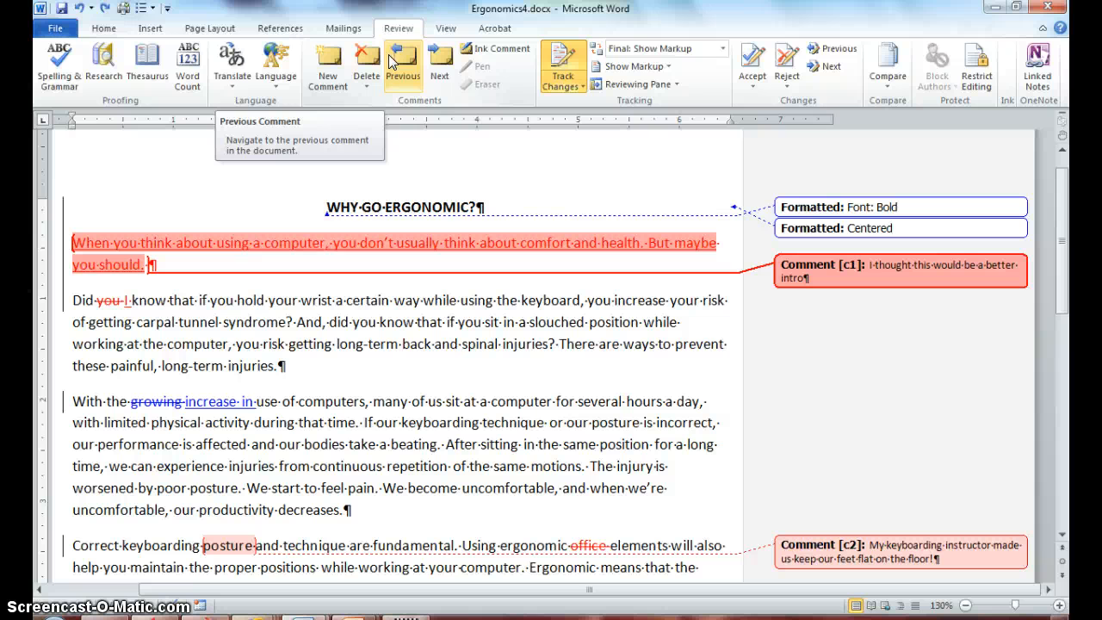
{"action": "mouse_move", "coordinate": [441, 66]}
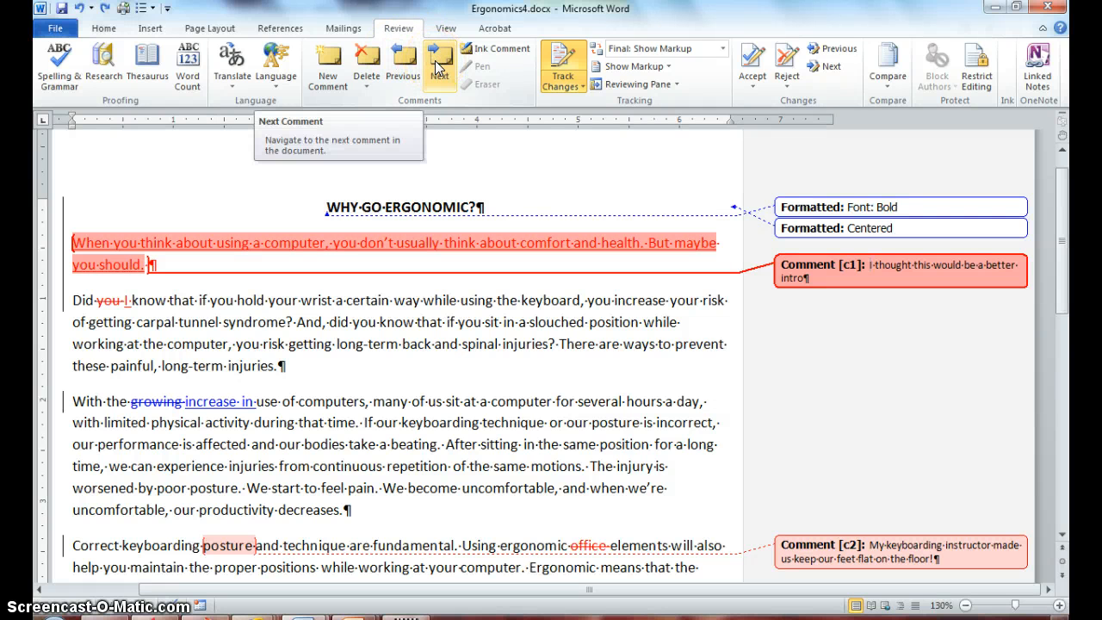
{"action": "left_click", "coordinate": [441, 65]}
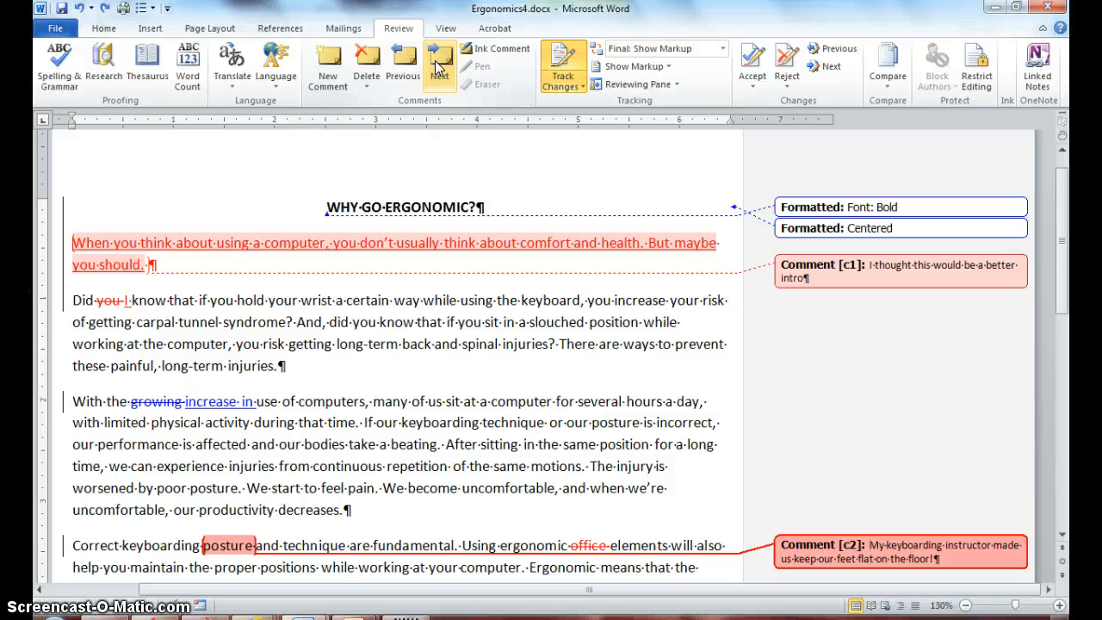
{"action": "mouse_move", "coordinate": [401, 65]}
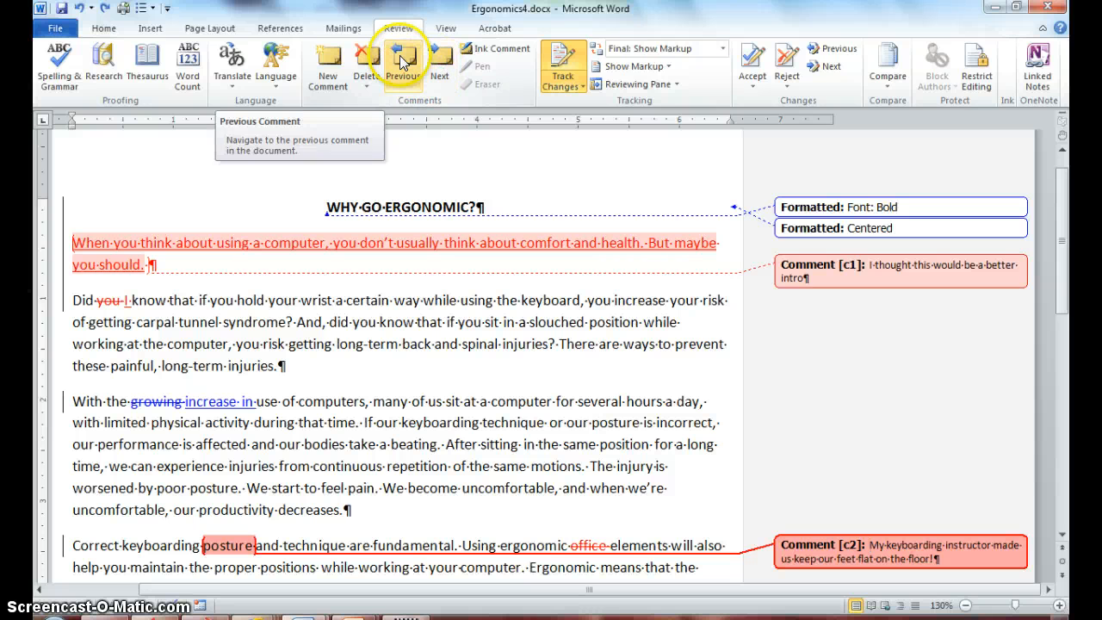
{"action": "left_click", "coordinate": [403, 66]}
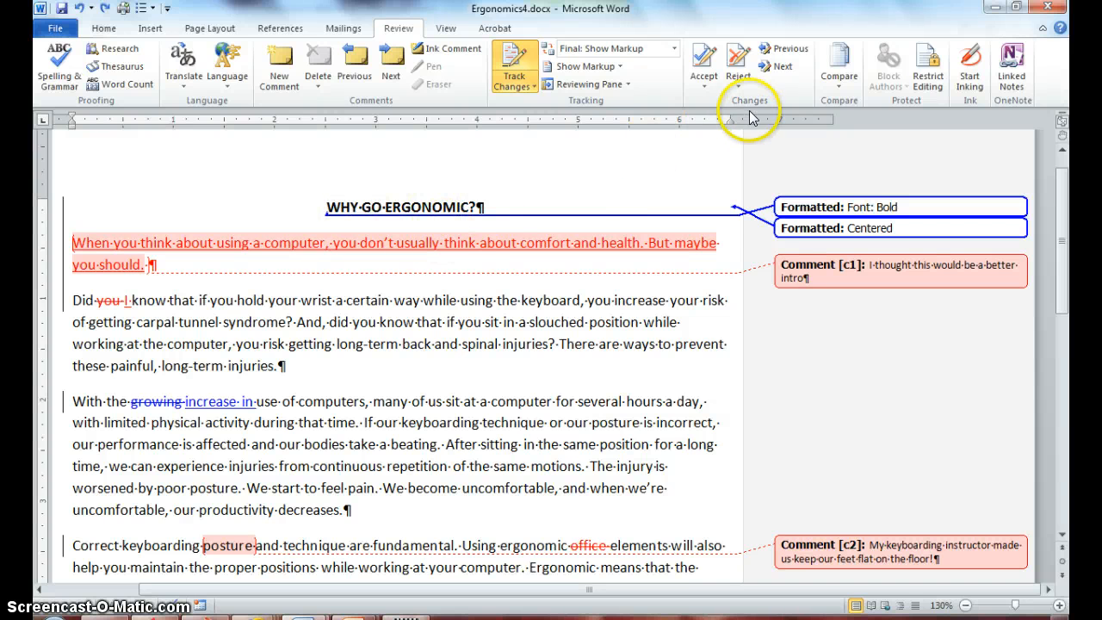
{"action": "mouse_move", "coordinate": [782, 67]}
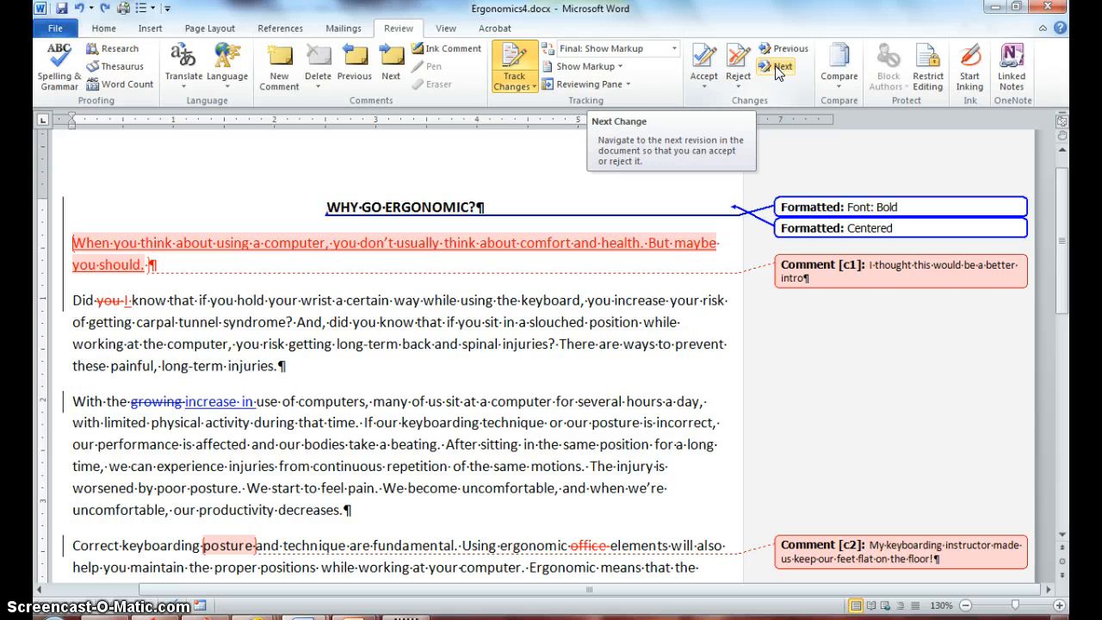
Move through the first tracked changes and delete the 'better intro' comment
{"action": "left_click", "coordinate": [780, 66]}
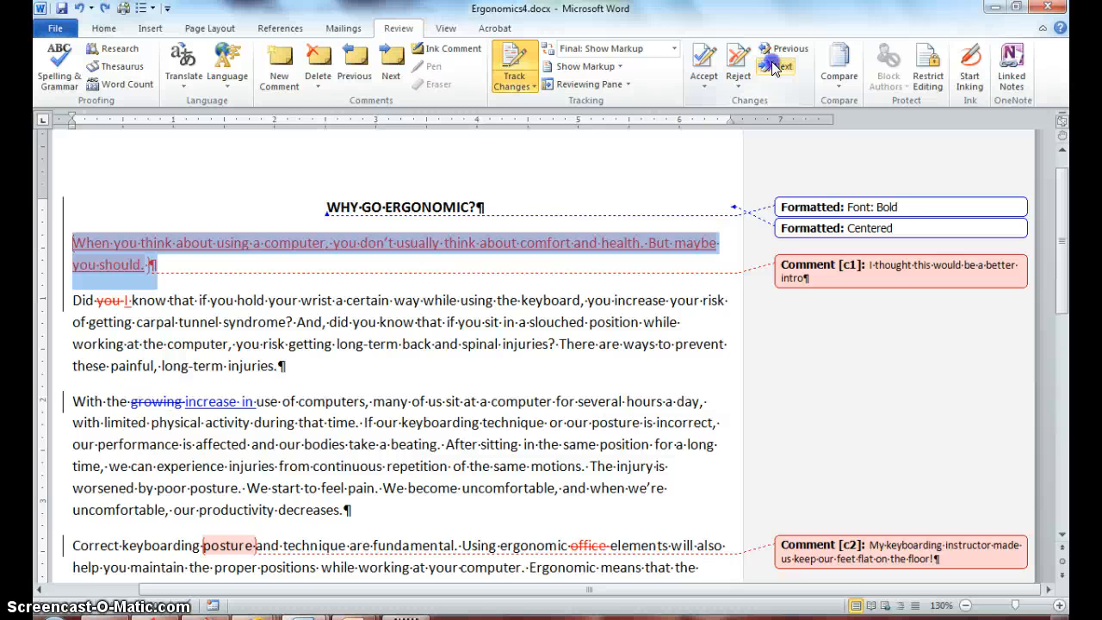
{"action": "mouse_move", "coordinate": [786, 65]}
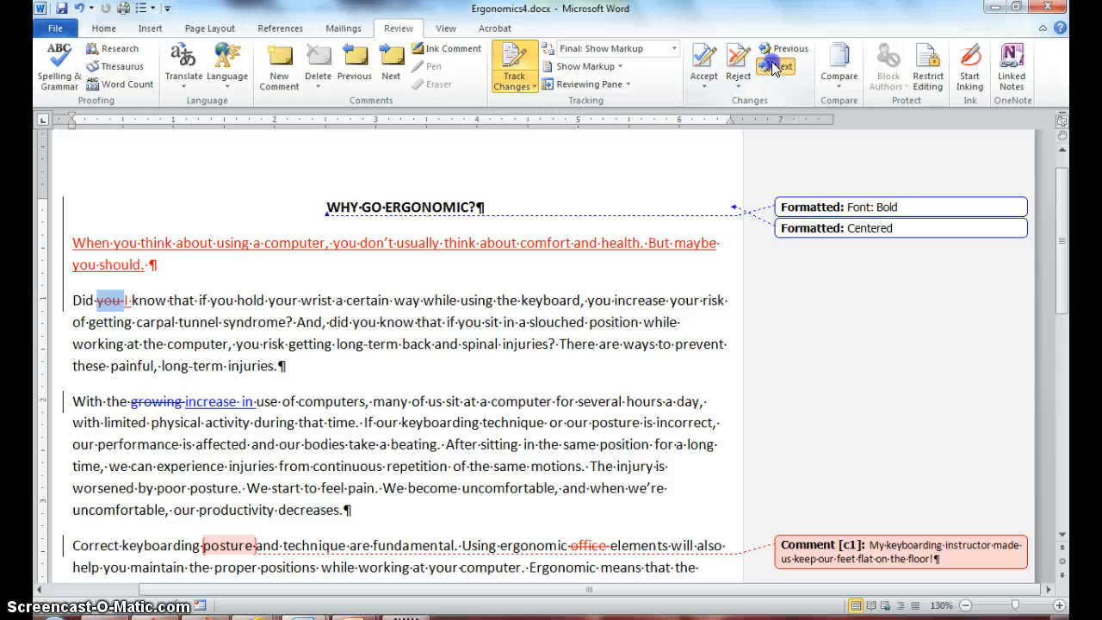
{"action": "left_click", "coordinate": [775, 67]}
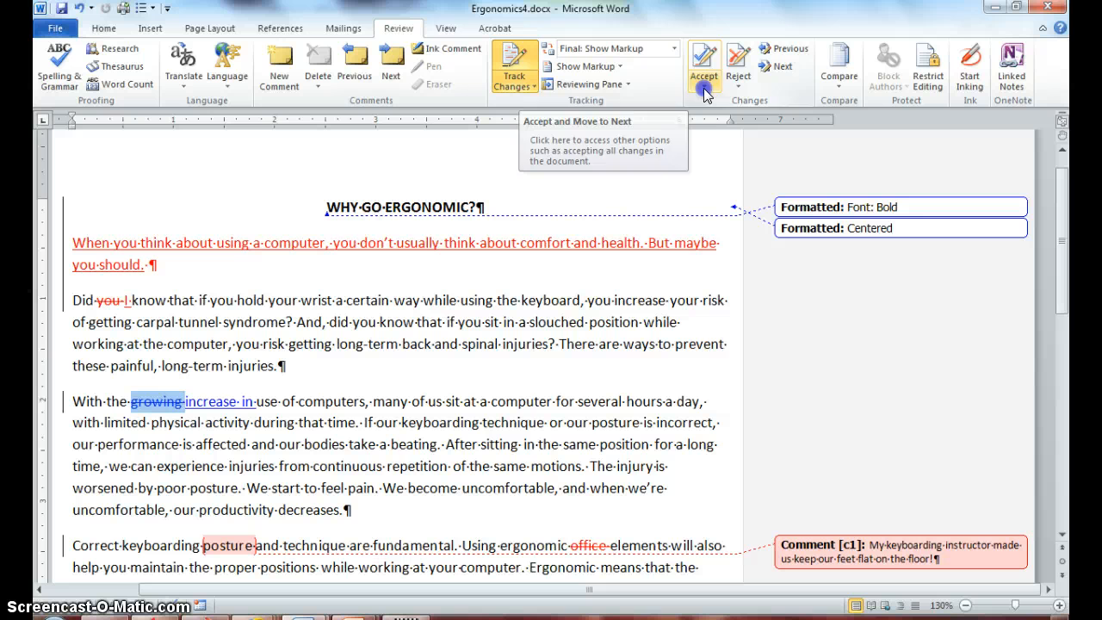
Accept the current change and move to the next, reaching the deleted word 'office'
{"action": "left_click", "coordinate": [704, 65]}
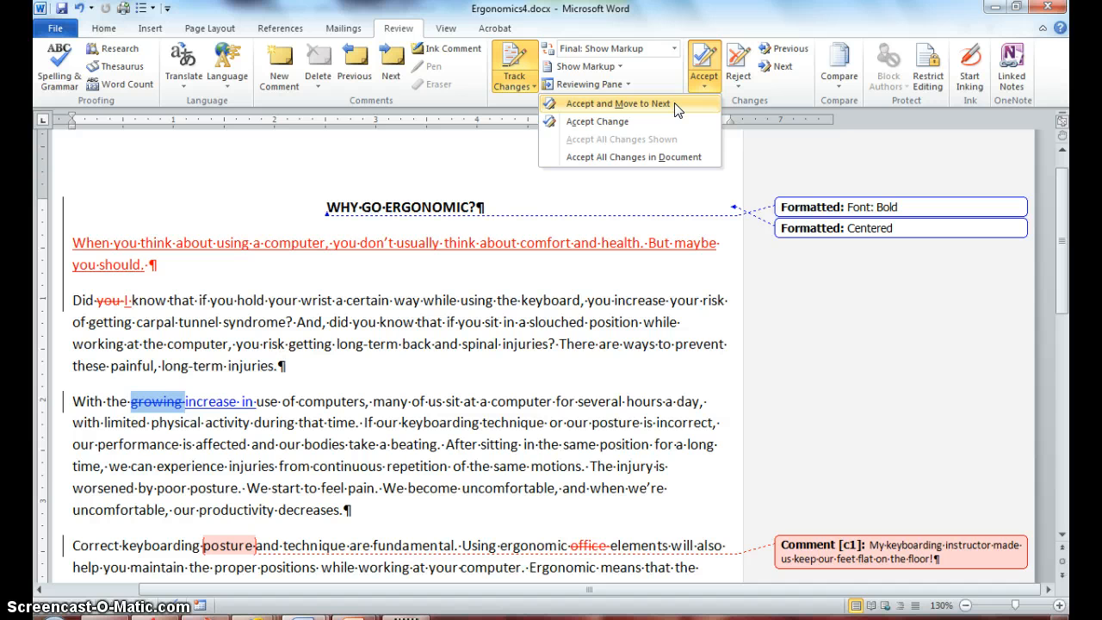
{"action": "mouse_move", "coordinate": [675, 103]}
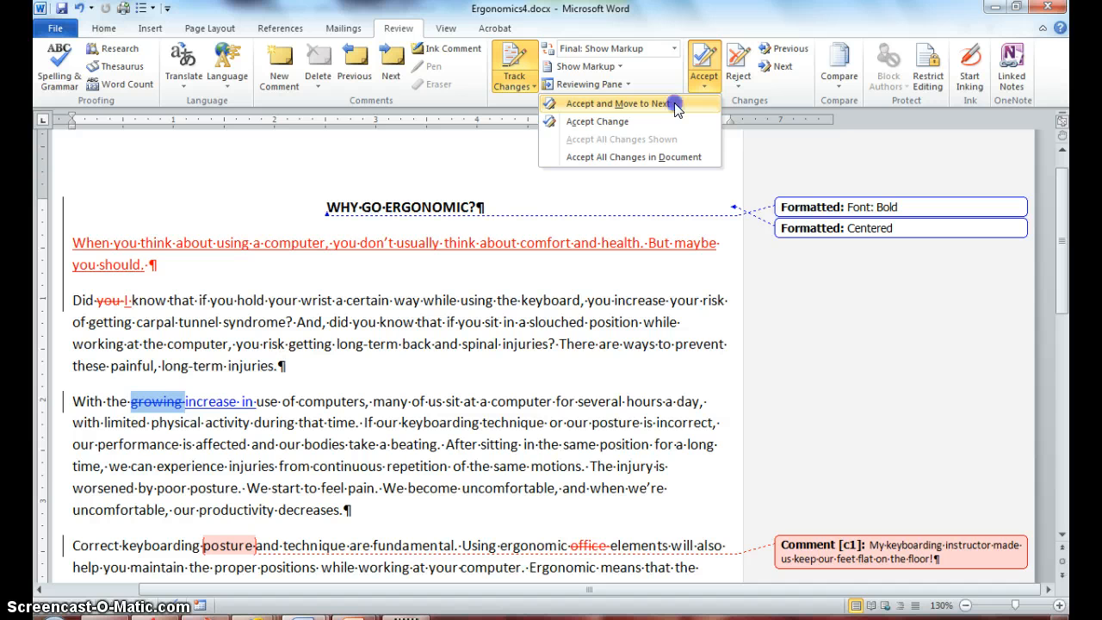
{"action": "left_click", "coordinate": [617, 103]}
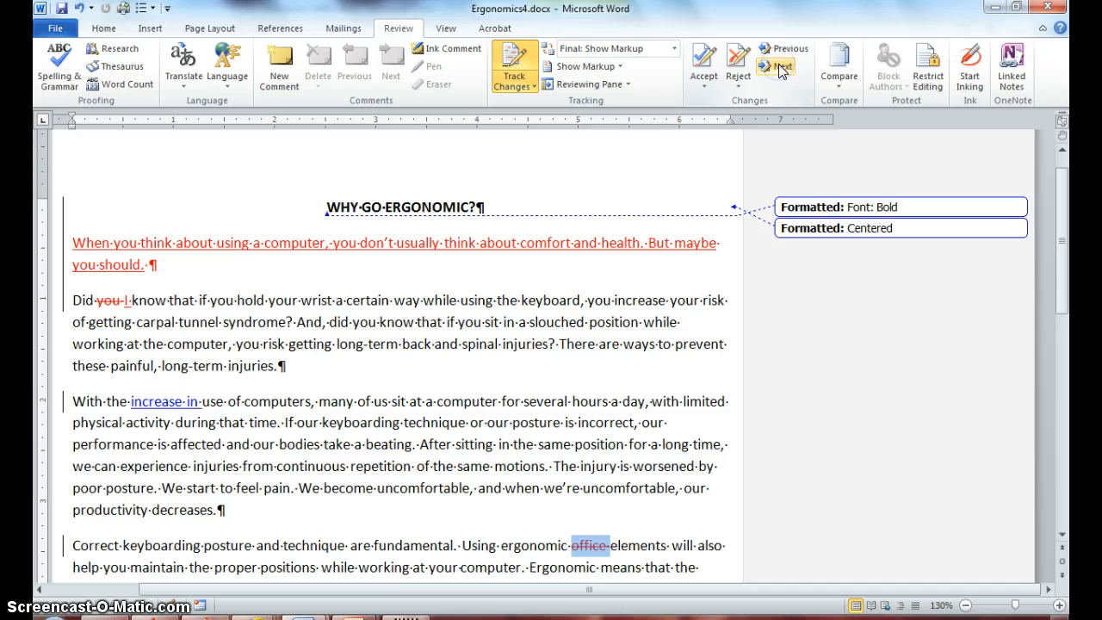
{"action": "mouse_move", "coordinate": [782, 67]}
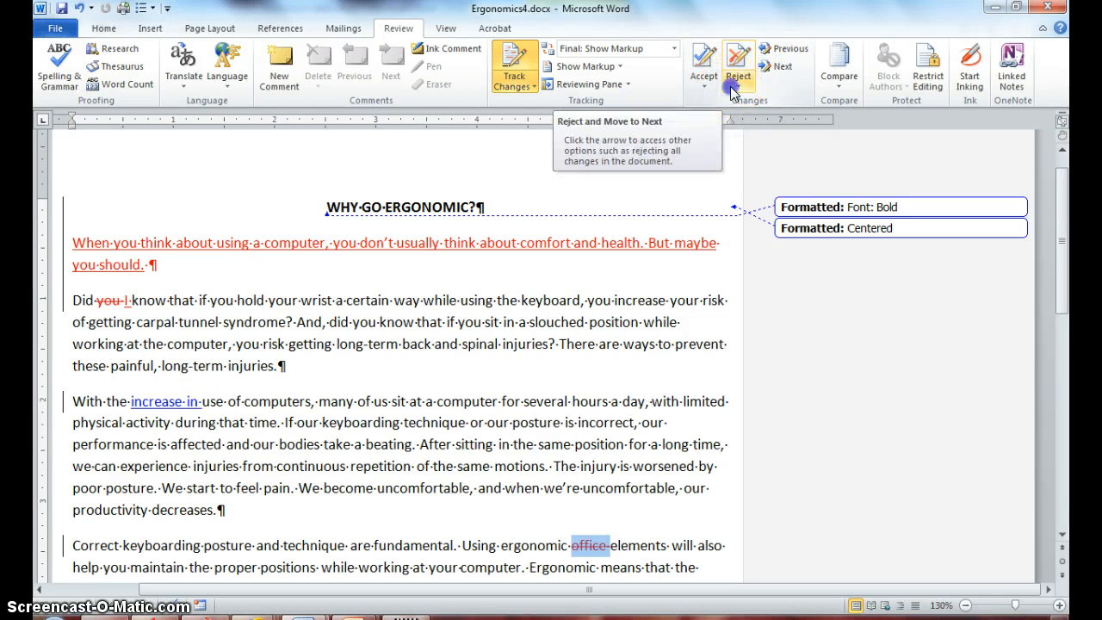
Reject the deletion of 'office' and move to the next change
{"action": "left_click", "coordinate": [738, 86]}
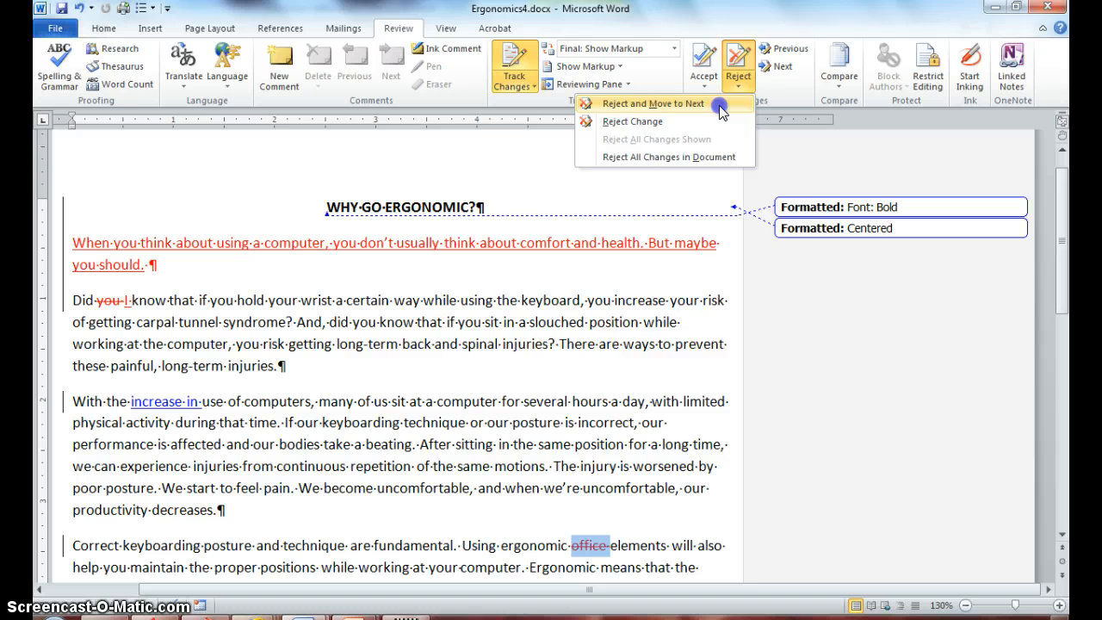
{"action": "left_click", "coordinate": [653, 103]}
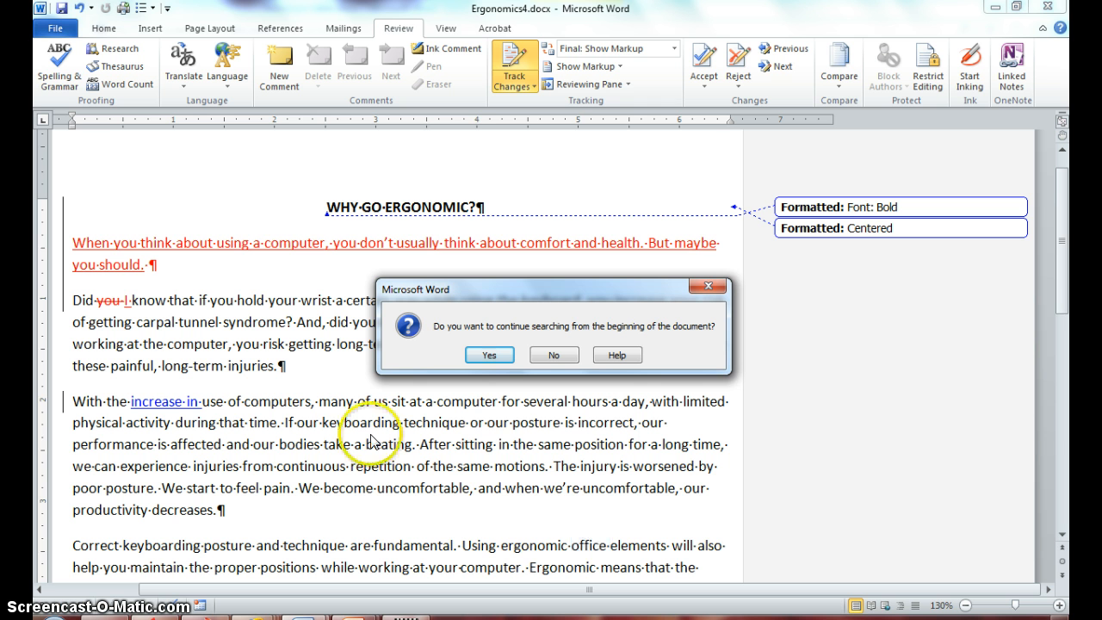
{"action": "mouse_move", "coordinate": [489, 355]}
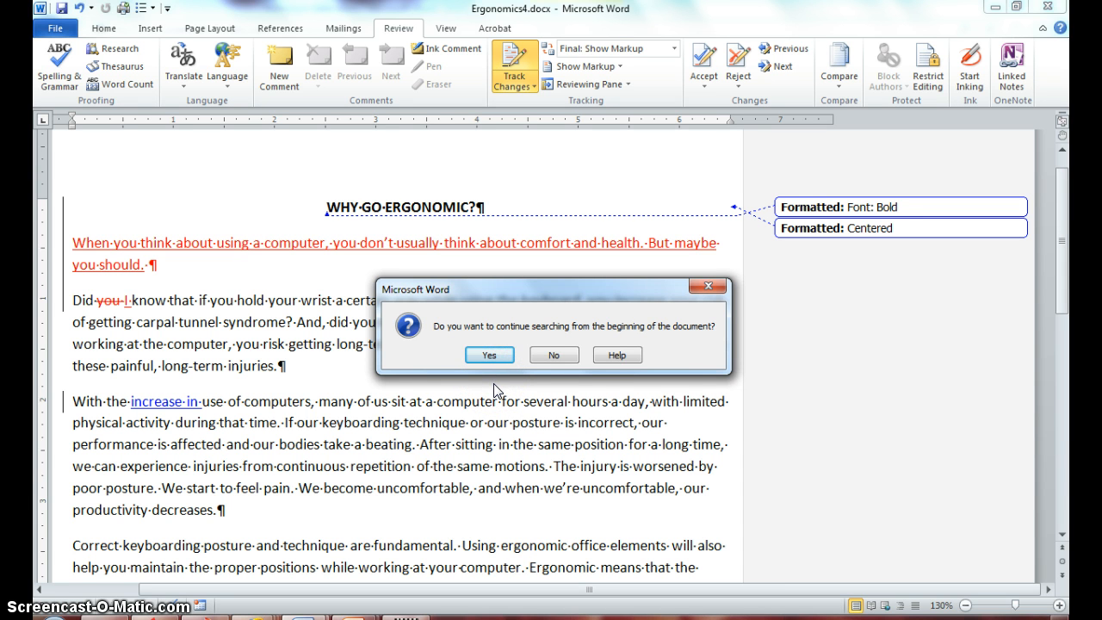
Continue searching from the document's beginning, landing on the 'posture' comment
{"action": "left_click", "coordinate": [489, 355]}
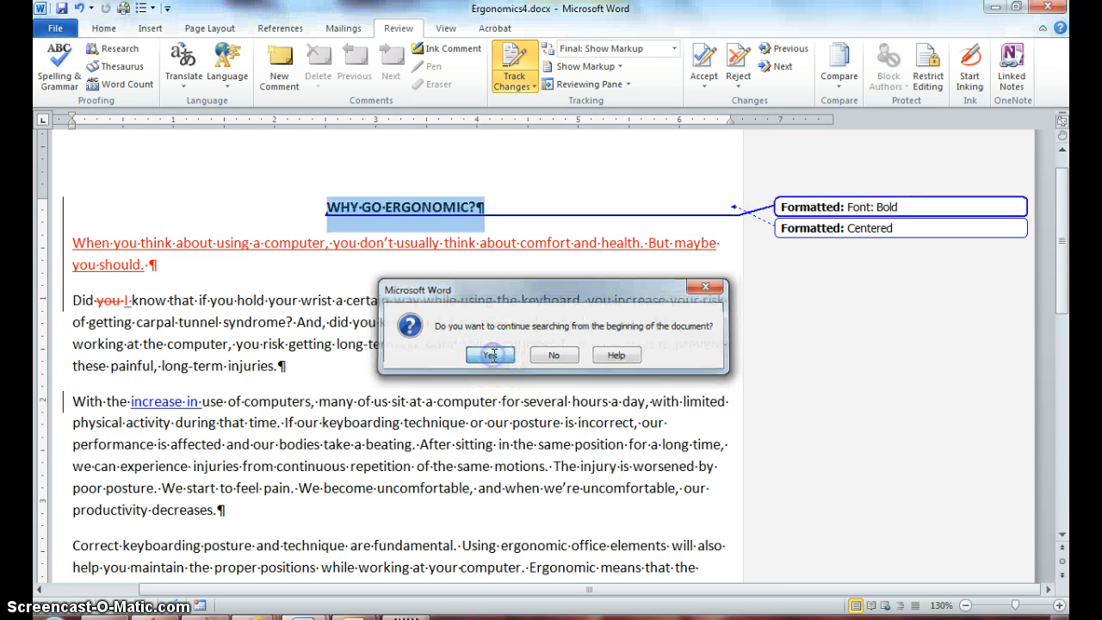
{"action": "left_click", "coordinate": [489, 355]}
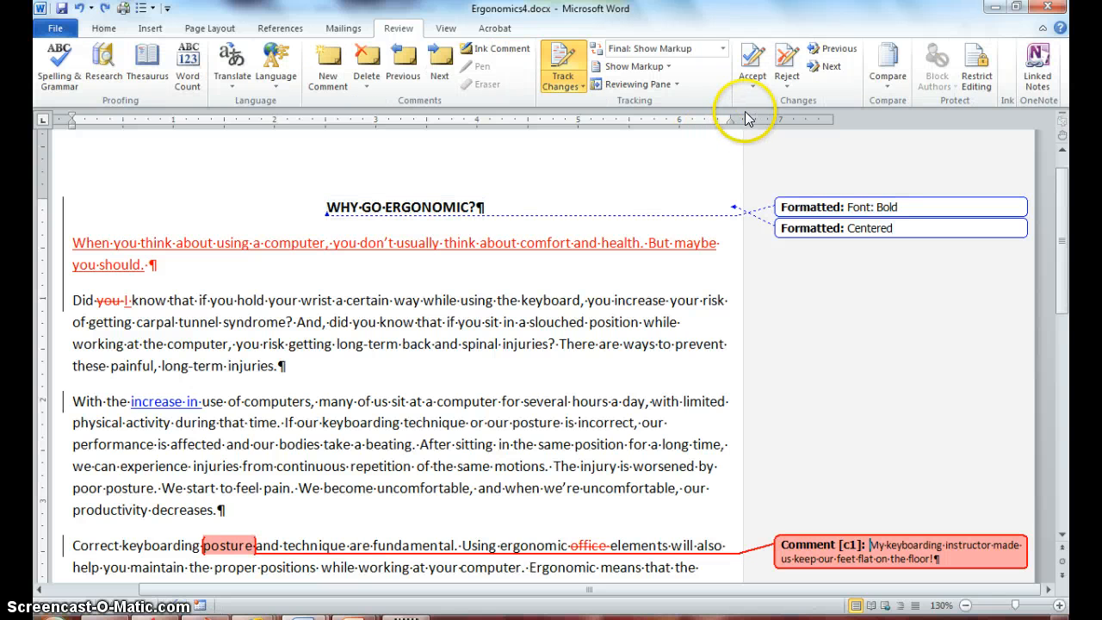
Accept all remaining tracked changes in the document
{"action": "left_click", "coordinate": [751, 68]}
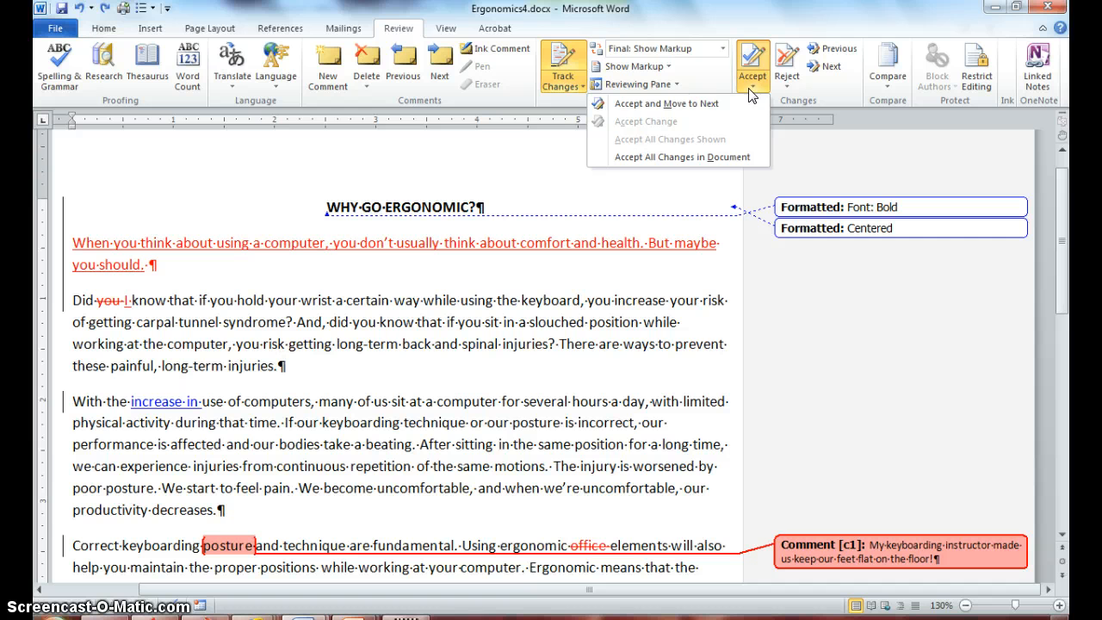
{"action": "mouse_move", "coordinate": [663, 103]}
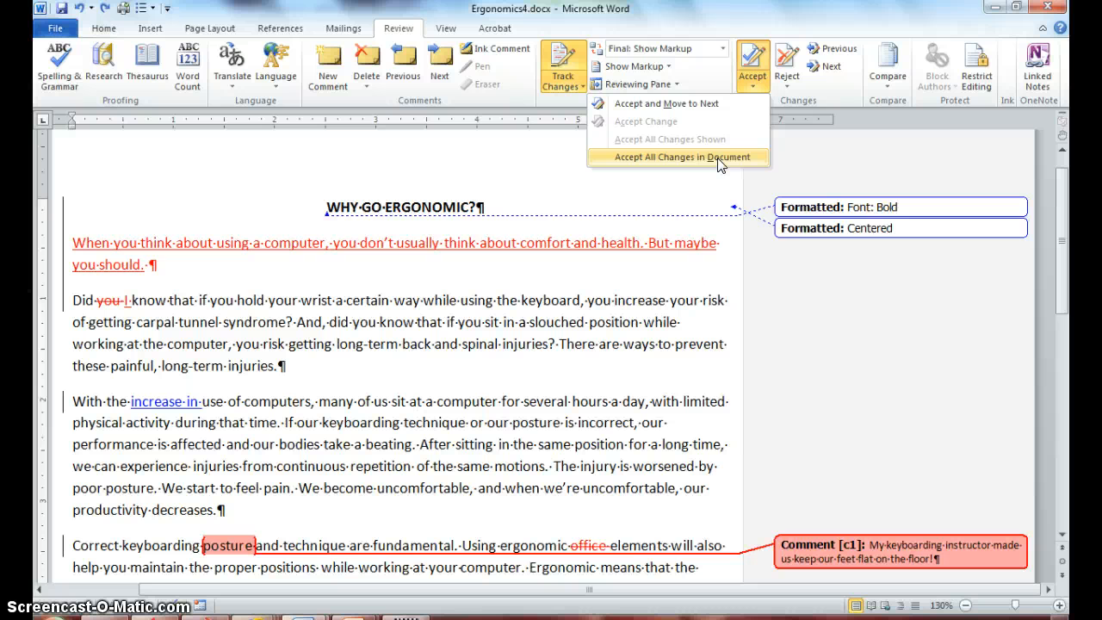
{"action": "left_click", "coordinate": [679, 157]}
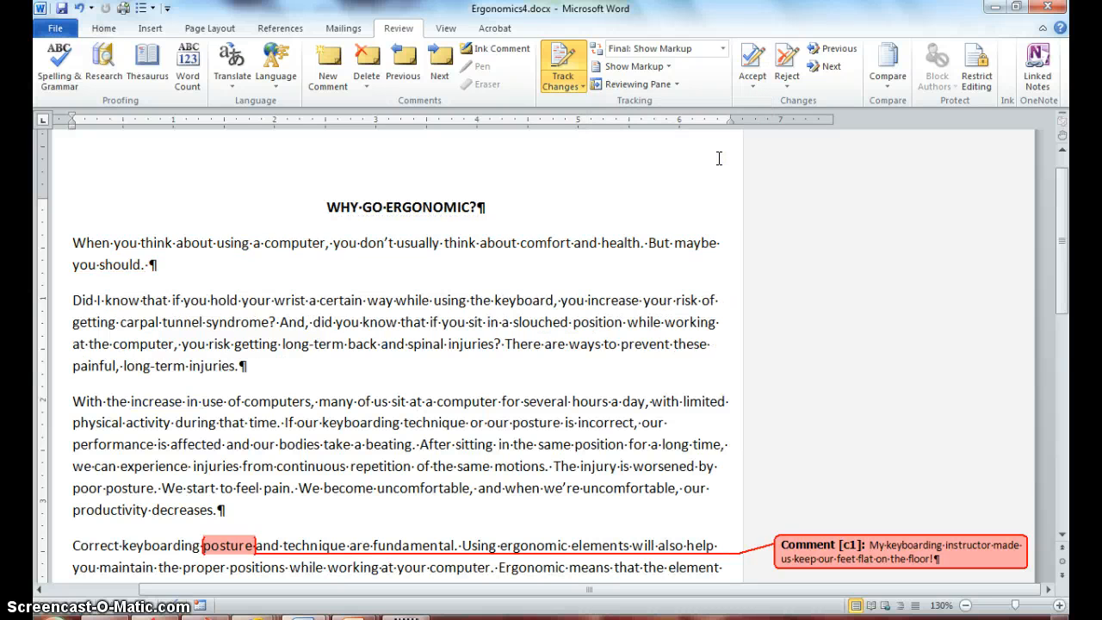
{"action": "mouse_move", "coordinate": [672, 389]}
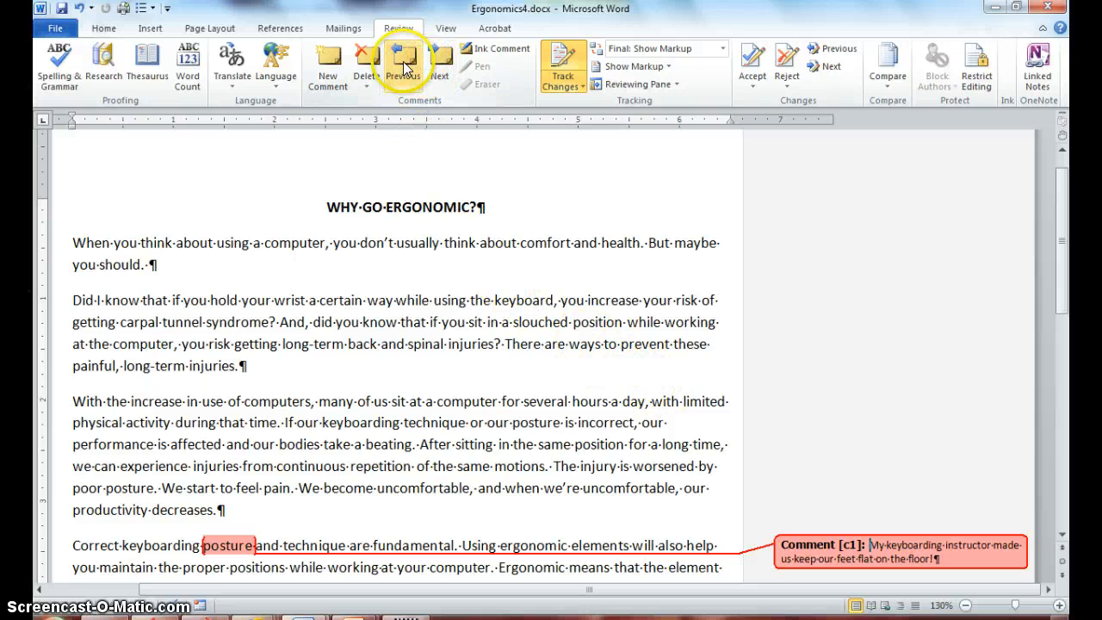
{"action": "mouse_move", "coordinate": [404, 60]}
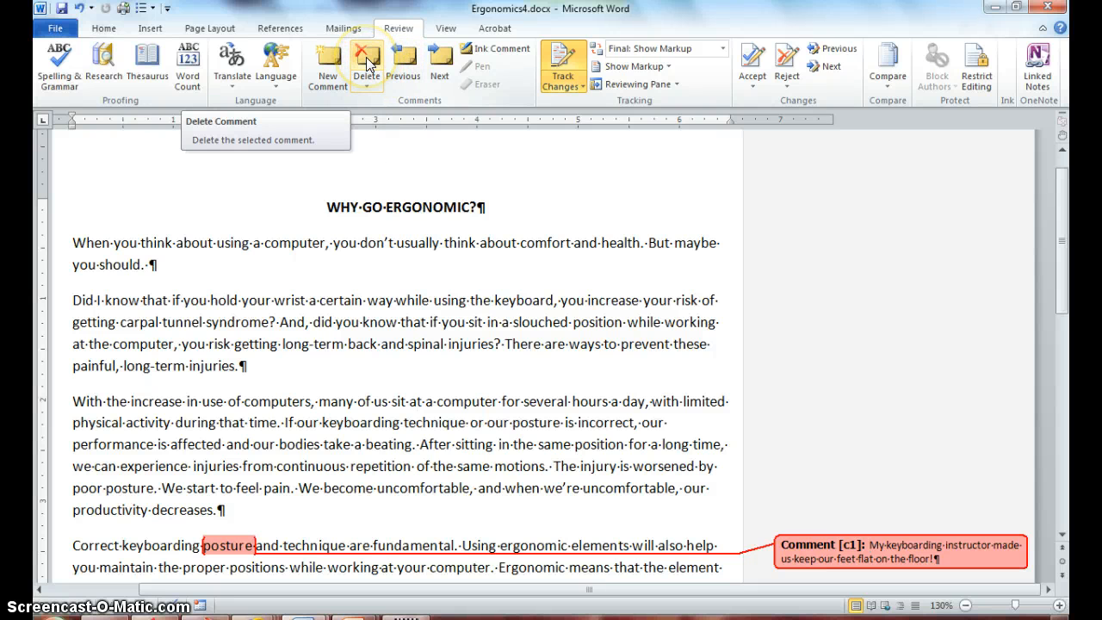
Delete the keyboarding-instructor comment on 'posture', leaving no markup
{"action": "left_click", "coordinate": [365, 65]}
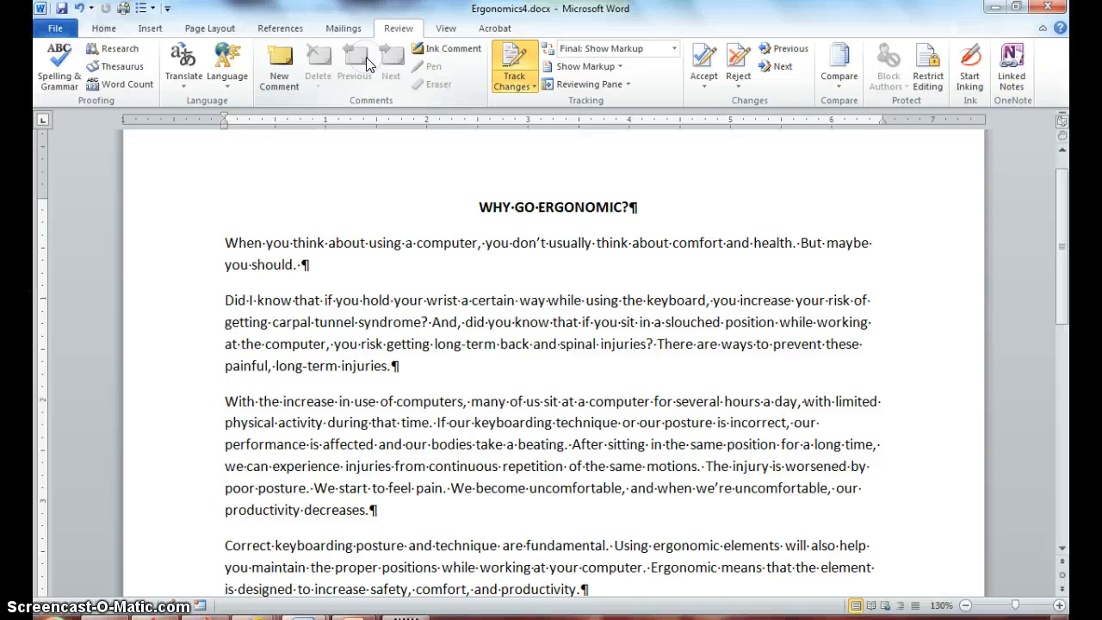
{"action": "mouse_move", "coordinate": [368, 283]}
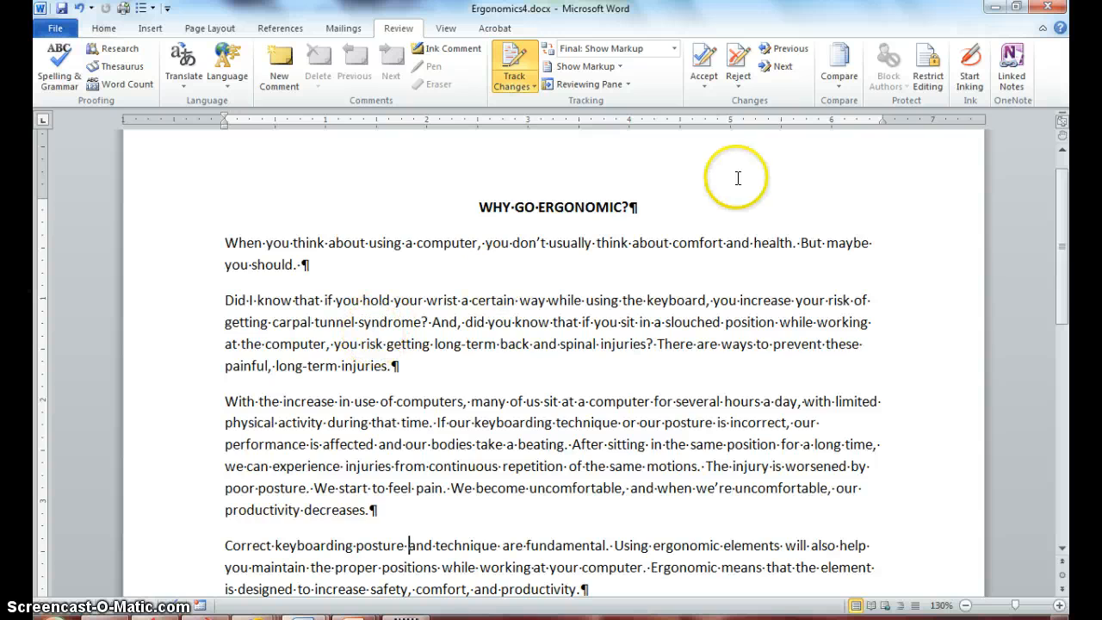
{"action": "scroll", "scroll_direction": "down", "scroll_amount": 3}
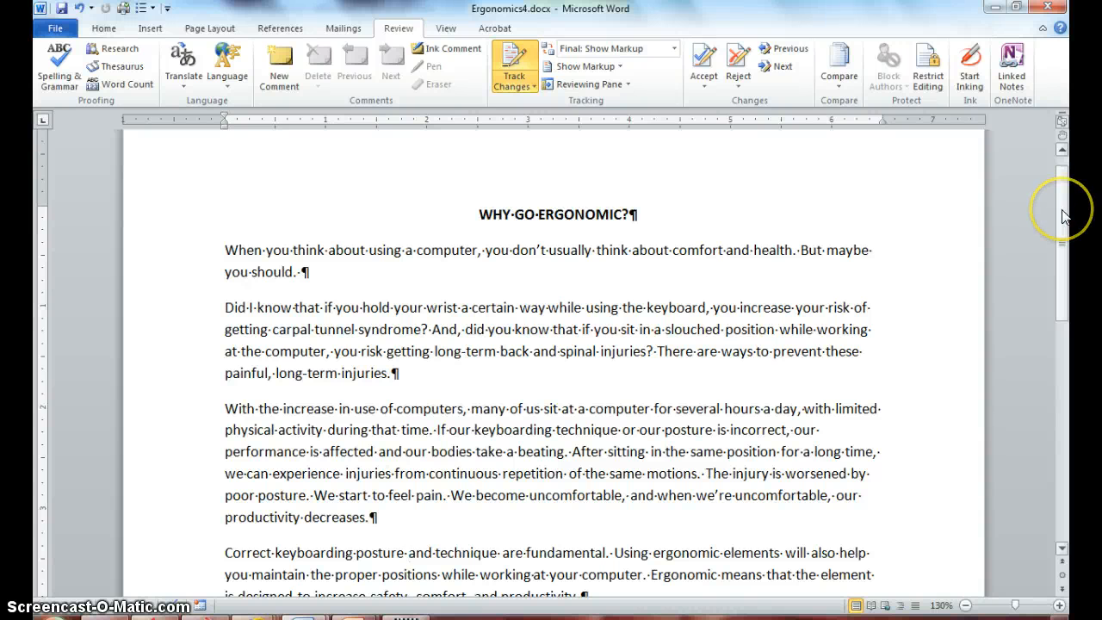
{"action": "left_click", "coordinate": [410, 553]}
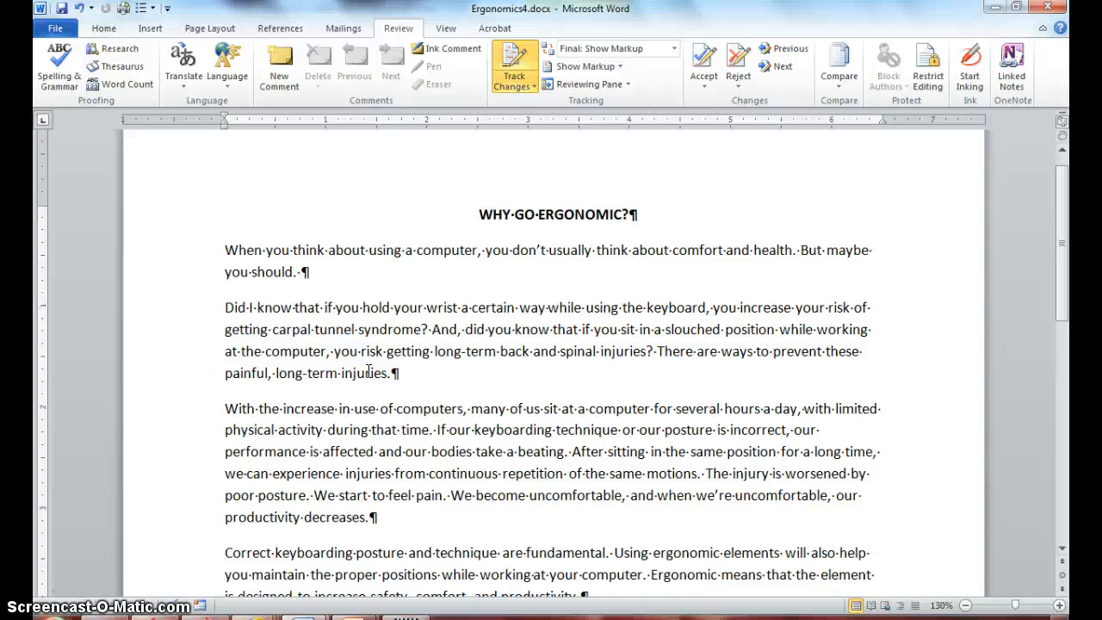
{"action": "mouse_move", "coordinate": [368, 348]}
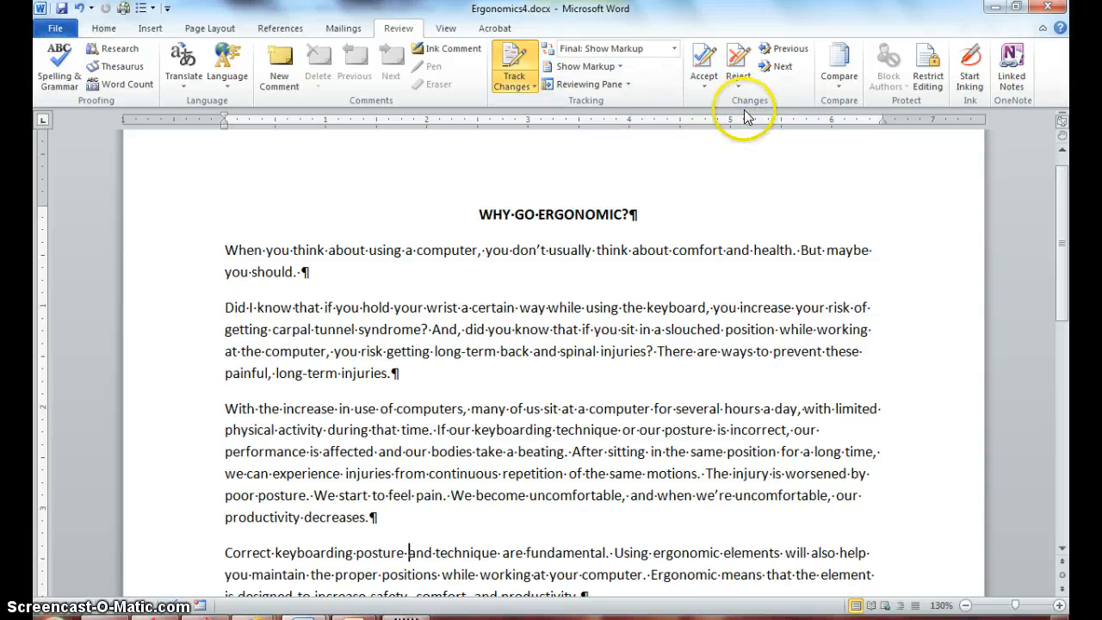
{"action": "mouse_move", "coordinate": [623, 282]}
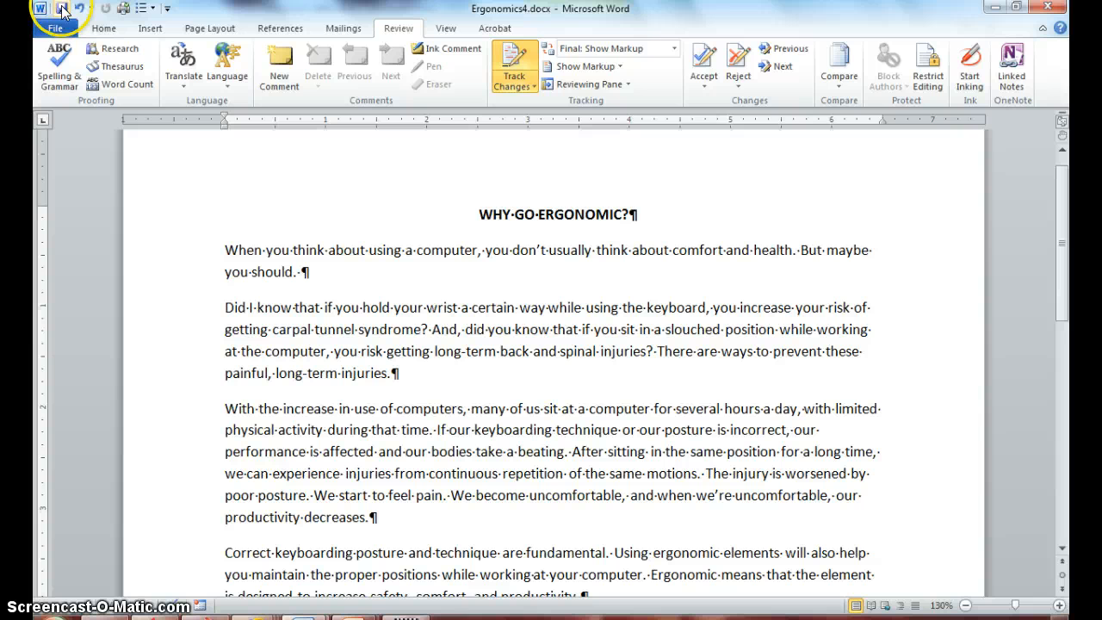
{"action": "mouse_move", "coordinate": [104, 465]}
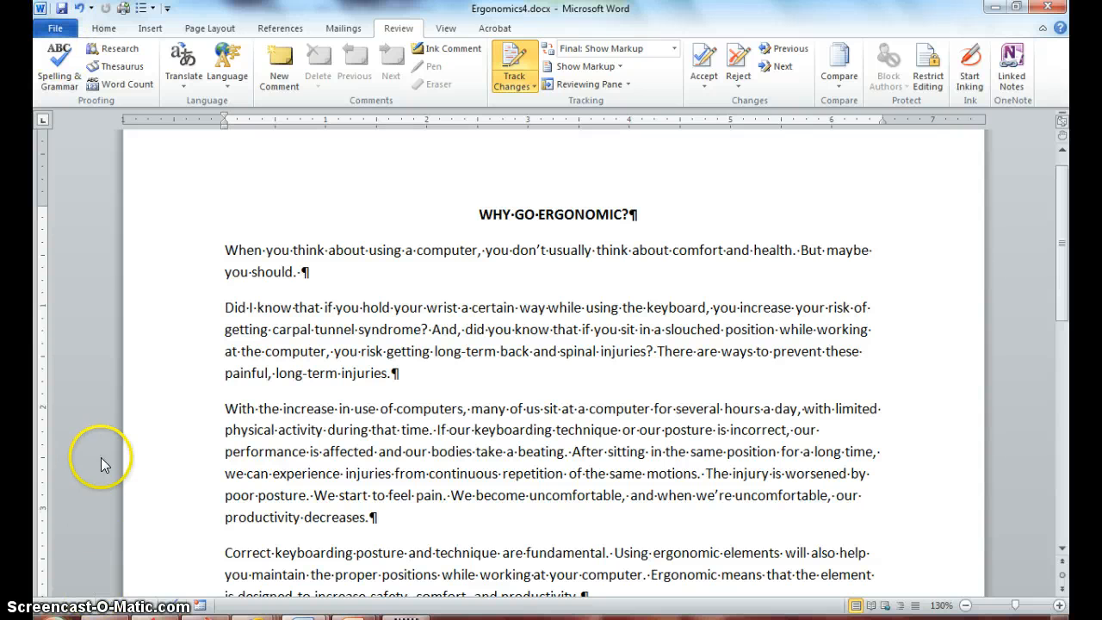